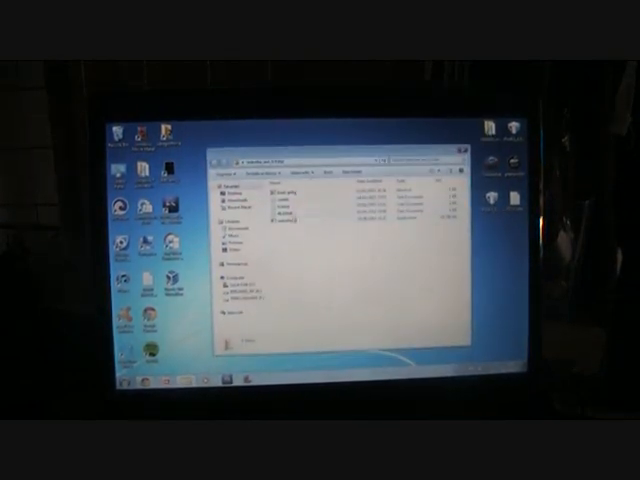
Step: Show the context menu for the redsn0w executable in the redsn0w folder
right_click(290, 228)
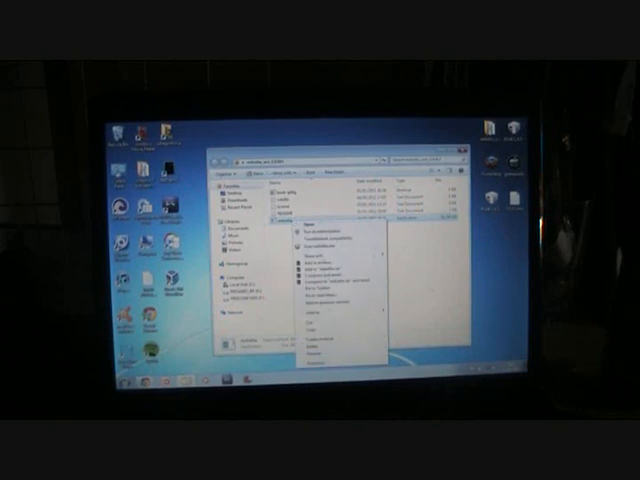
Step: Open redsn0w's Properties and go to its Compatibility settings
click(313, 350)
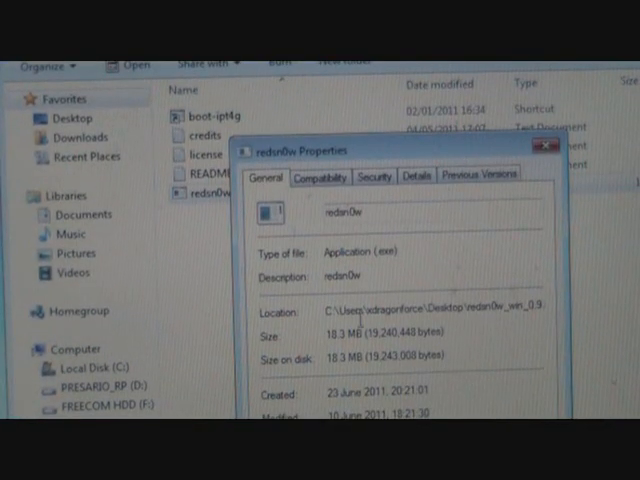
click(319, 177)
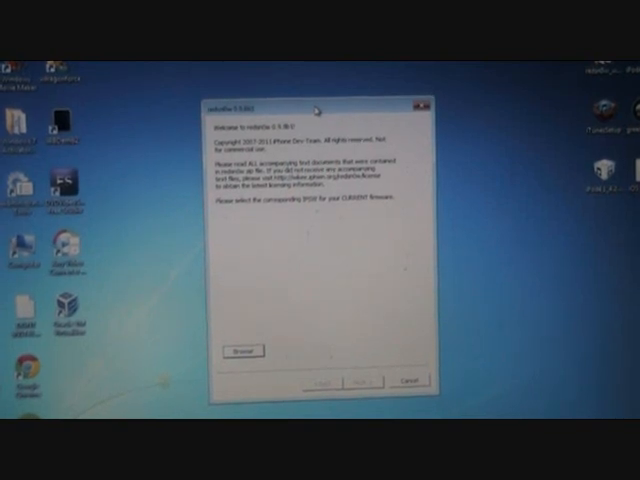
Step: Start browsing in redsn0w for the iOS firmware IPSW file
click(242, 351)
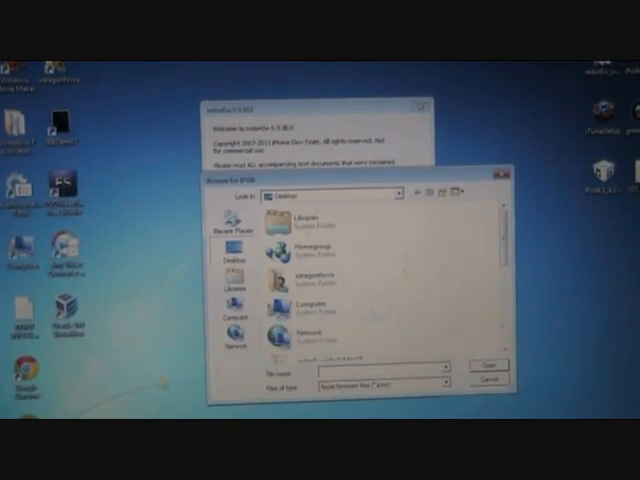